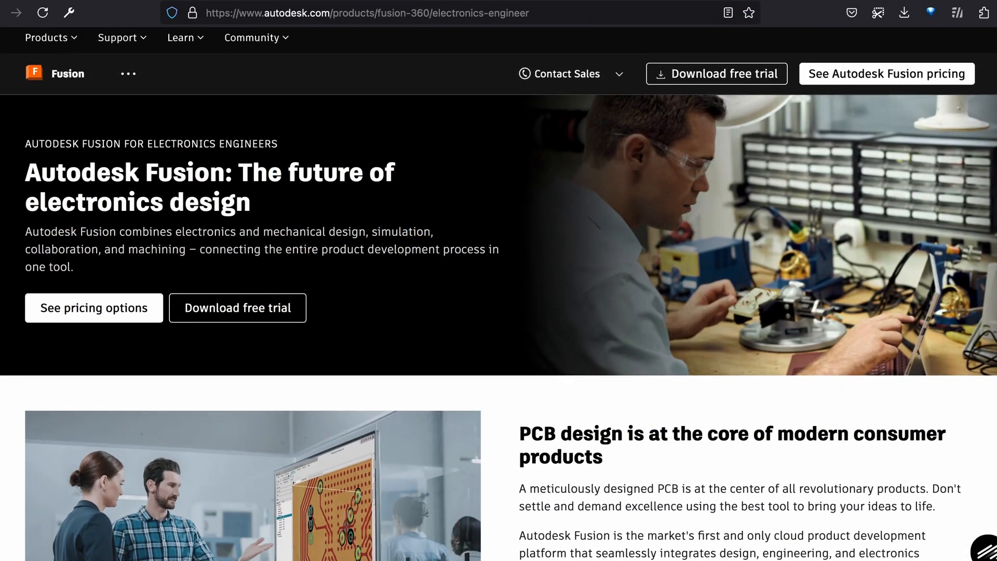
Browse the Fusion electronics engineer page and show the Electronics engineers capabilities overview
{"action": "scroll", "scroll_direction": "down", "scroll_amount": 3}
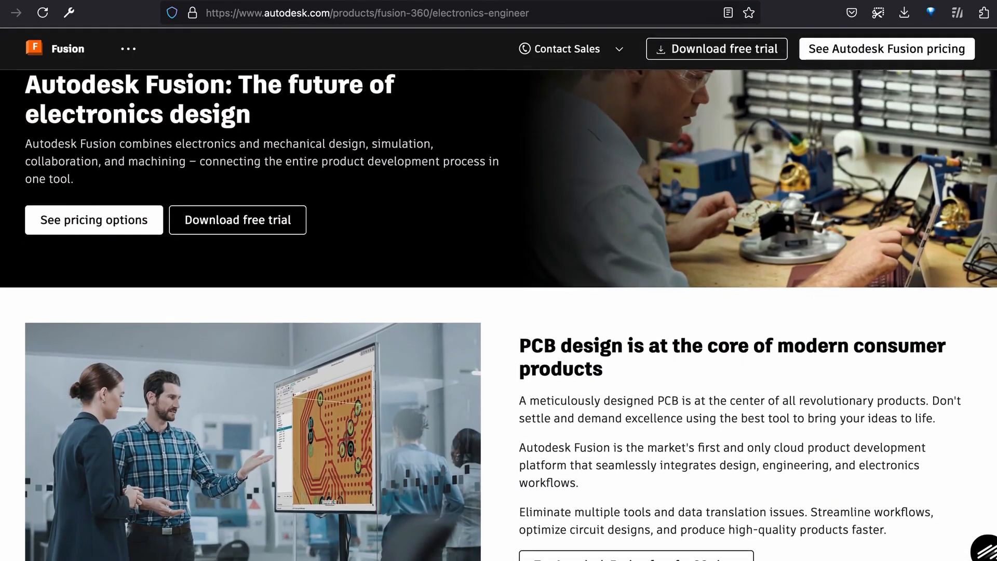
{"action": "scroll", "scroll_direction": "down", "scroll_amount": 3}
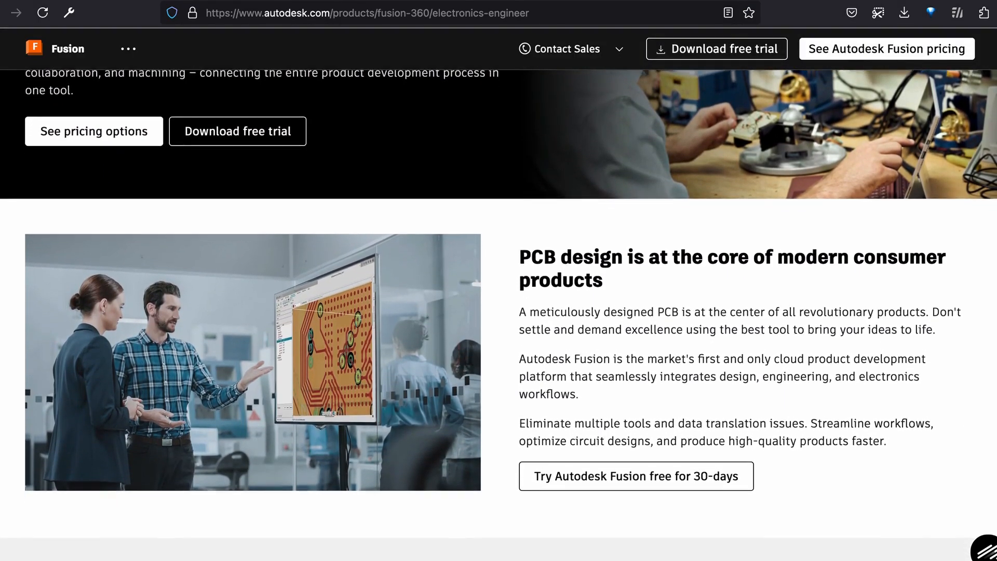
{"action": "scroll", "scroll_direction": "down", "scroll_amount": 3}
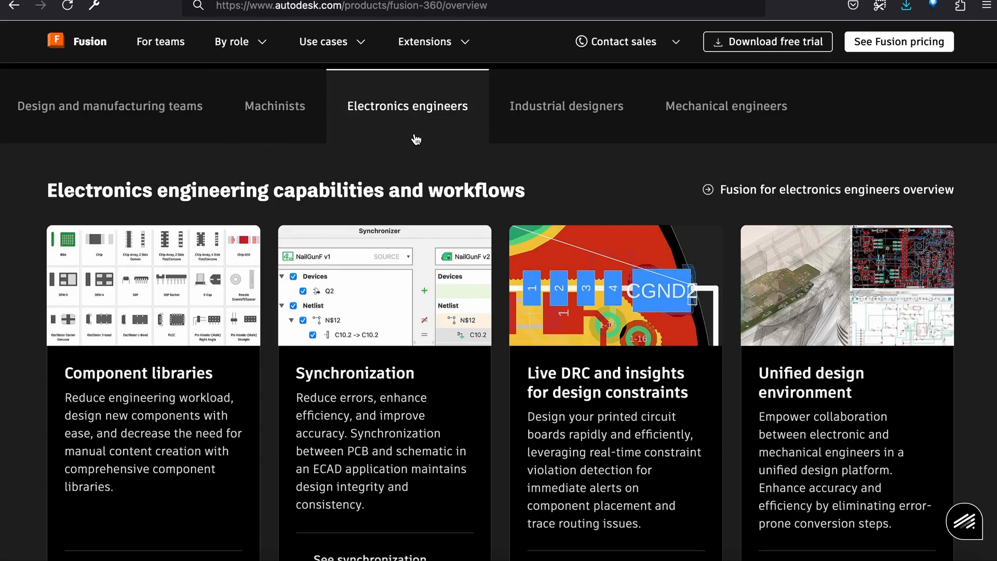
{"action": "left_click", "coordinate": [566, 106]}
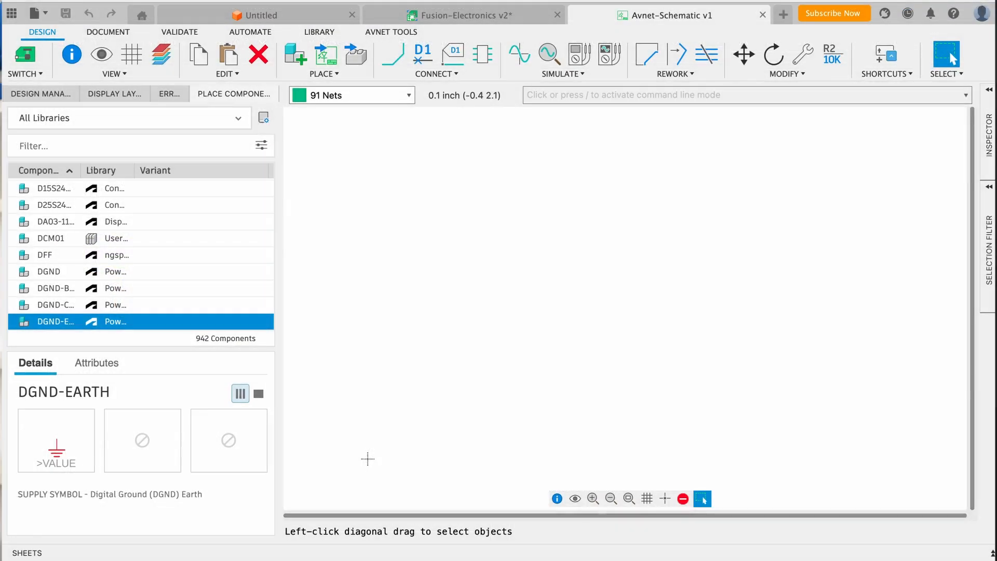
Bring in a regulator reference design from the Avnet Design Library via AVNET TOOLS
{"action": "left_click", "coordinate": [392, 32]}
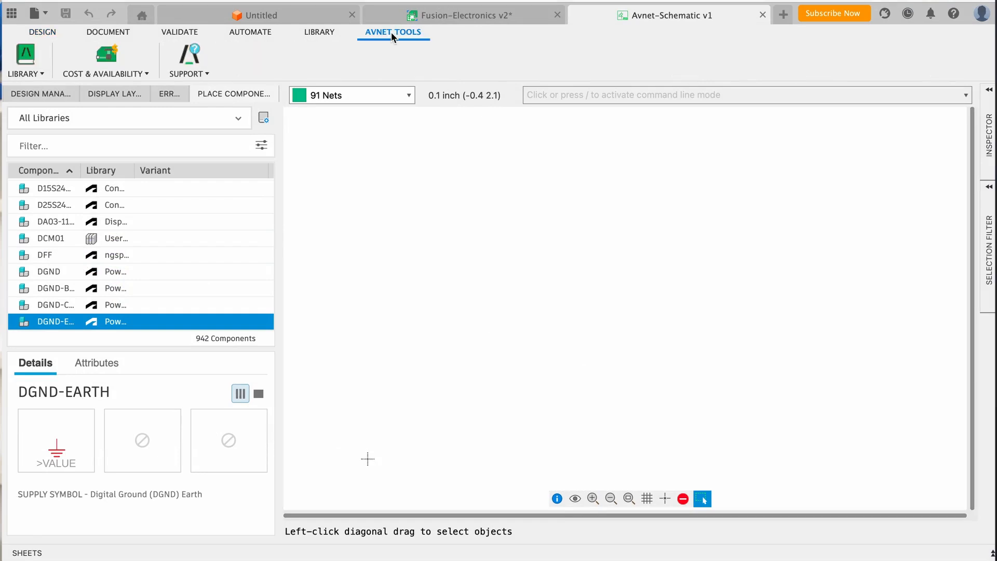
{"action": "left_click", "coordinate": [24, 60]}
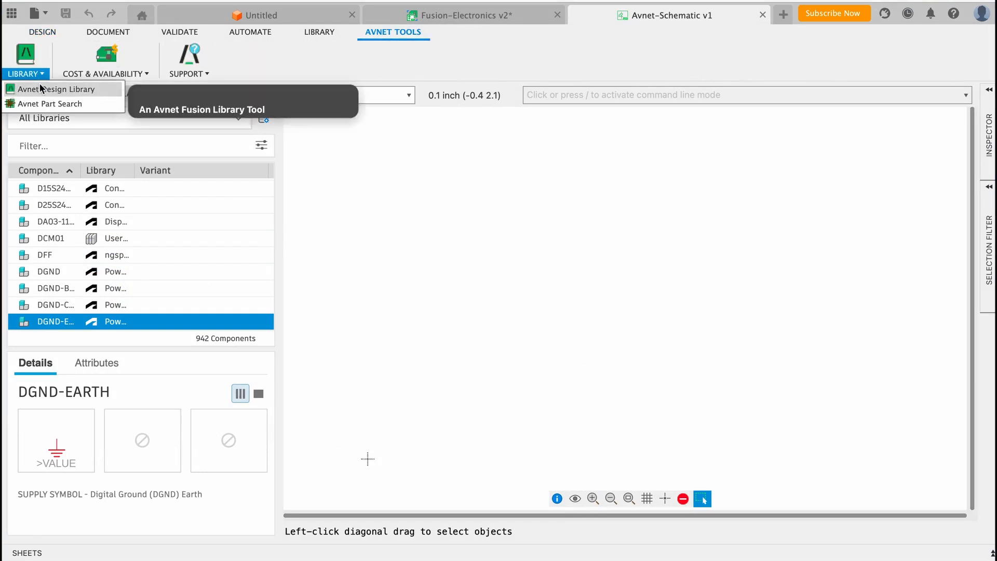
{"action": "left_click", "coordinate": [58, 89]}
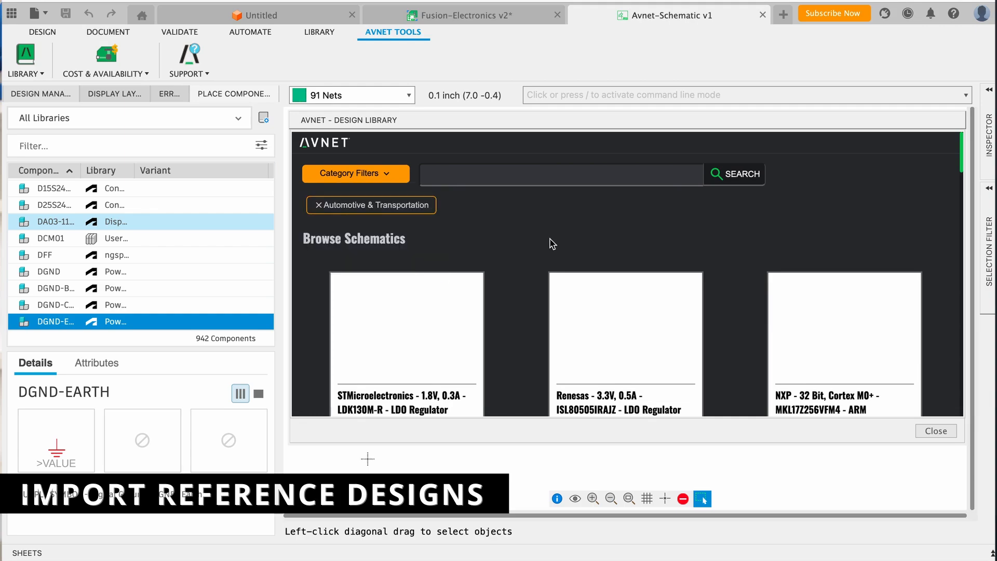
{"action": "scroll", "scroll_direction": "down", "scroll_amount": 3}
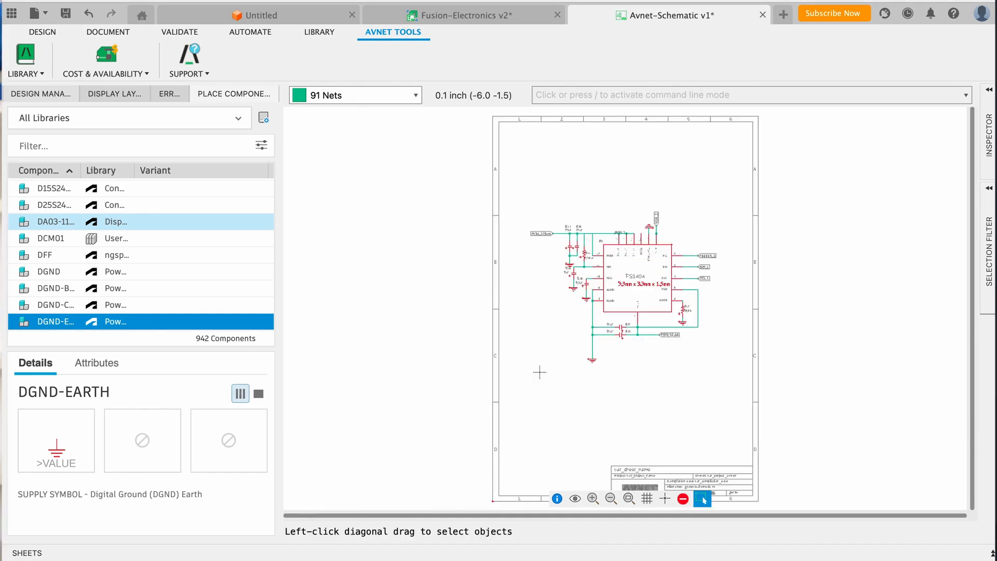
Submit the Cost and Availability Analysis with prototype and EAU quantities to list suggested alternatives
{"action": "left_click", "coordinate": [105, 60]}
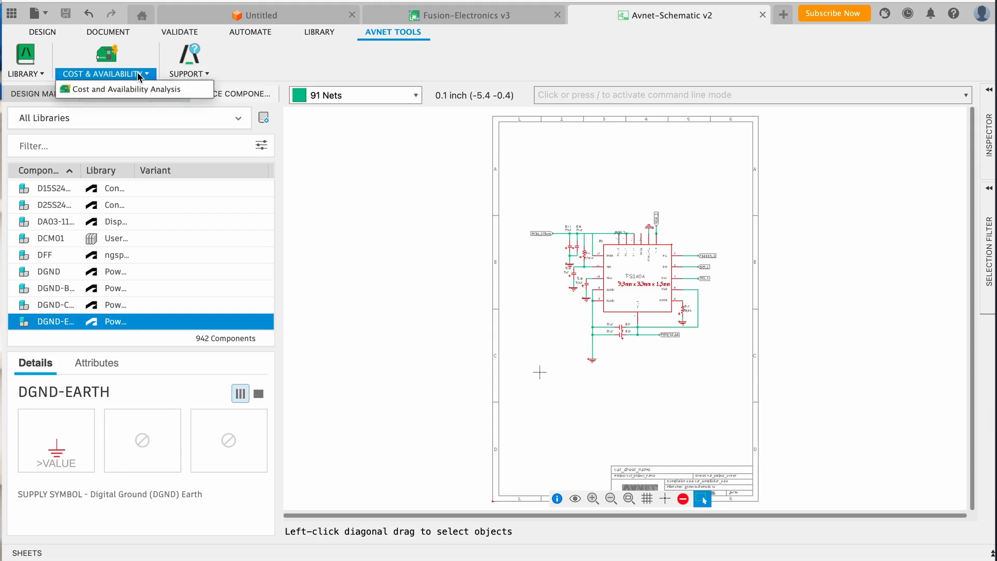
{"action": "left_click", "coordinate": [126, 89]}
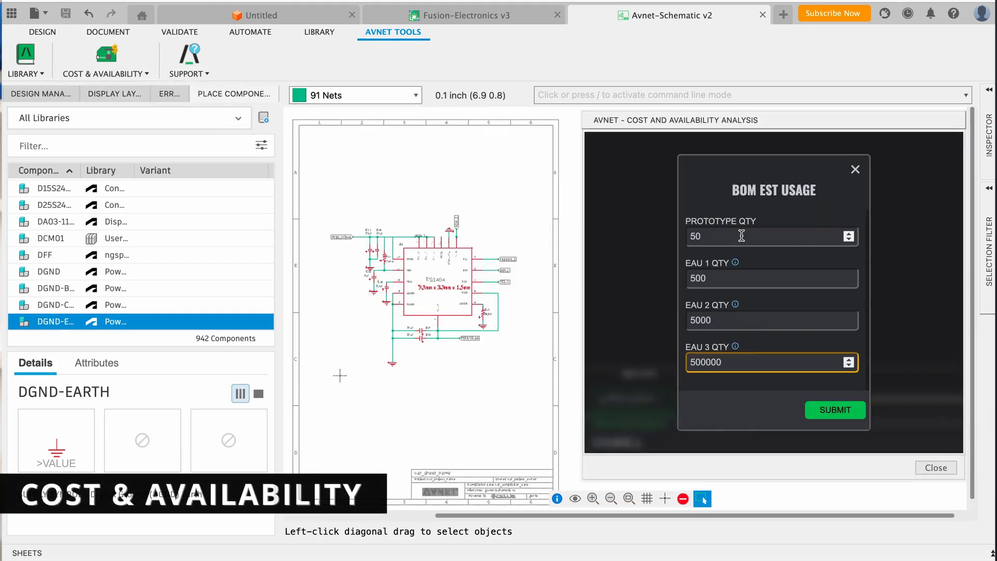
{"action": "left_click", "coordinate": [835, 409]}
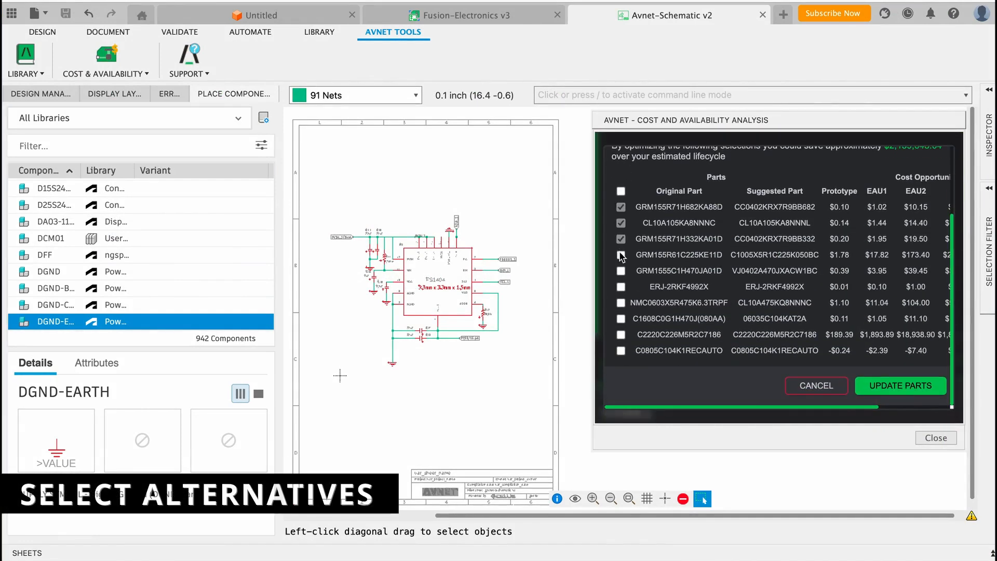
From Unmatched Parts, search 22uf replacements for capacitor C39
{"action": "left_click", "coordinate": [731, 161]}
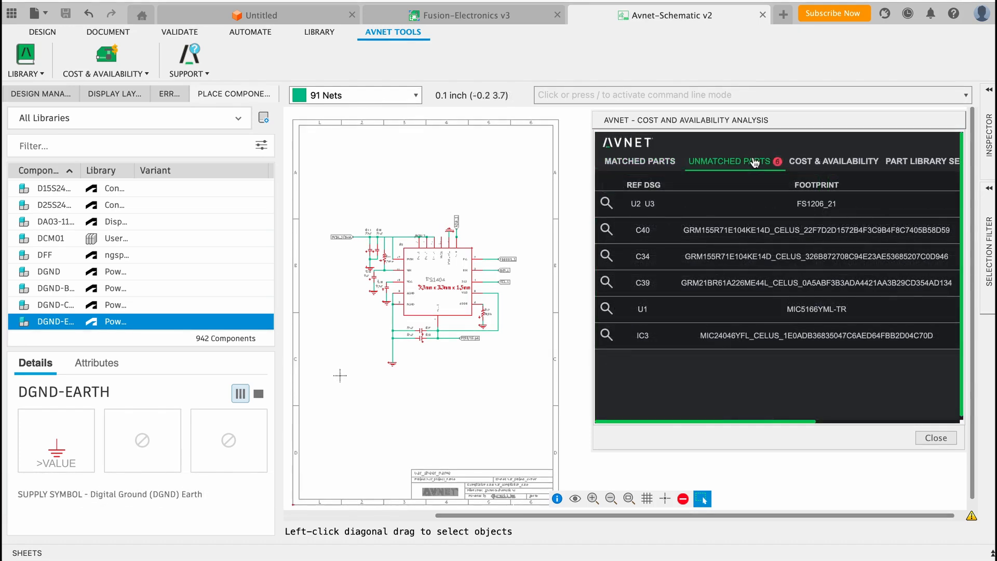
{"action": "left_click", "coordinate": [605, 282]}
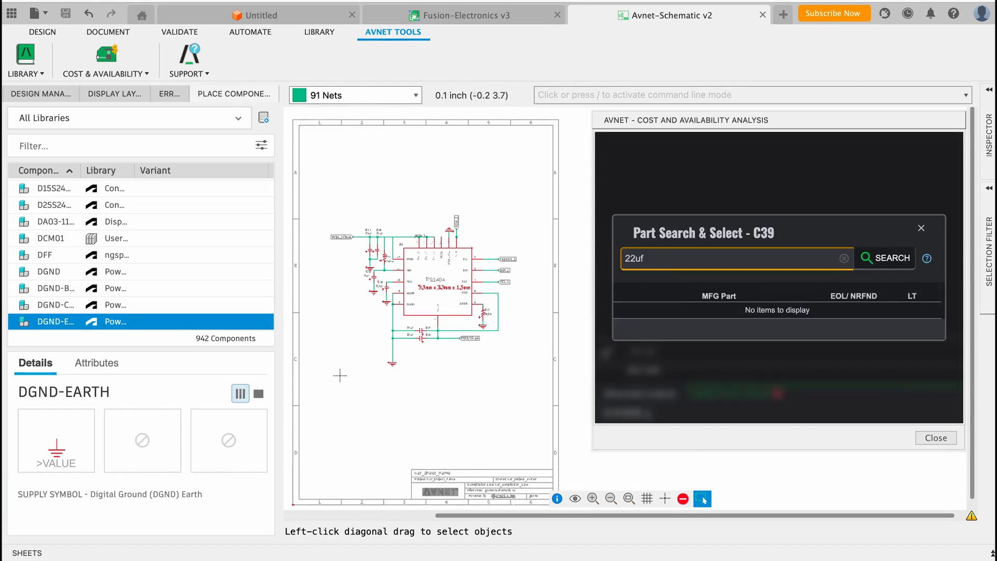
{"action": "type", "text": "d"}
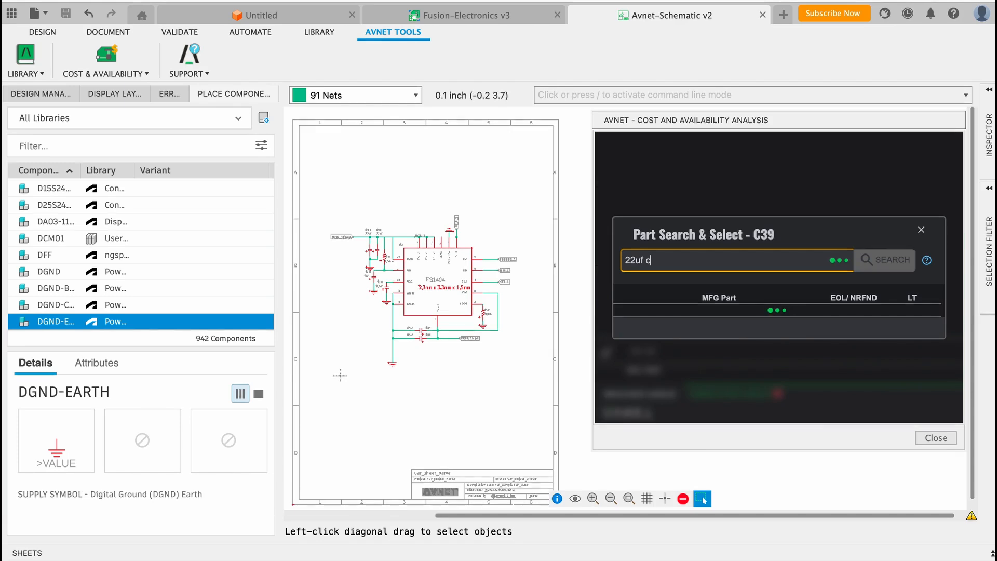
{"action": "left_click", "coordinate": [885, 259]}
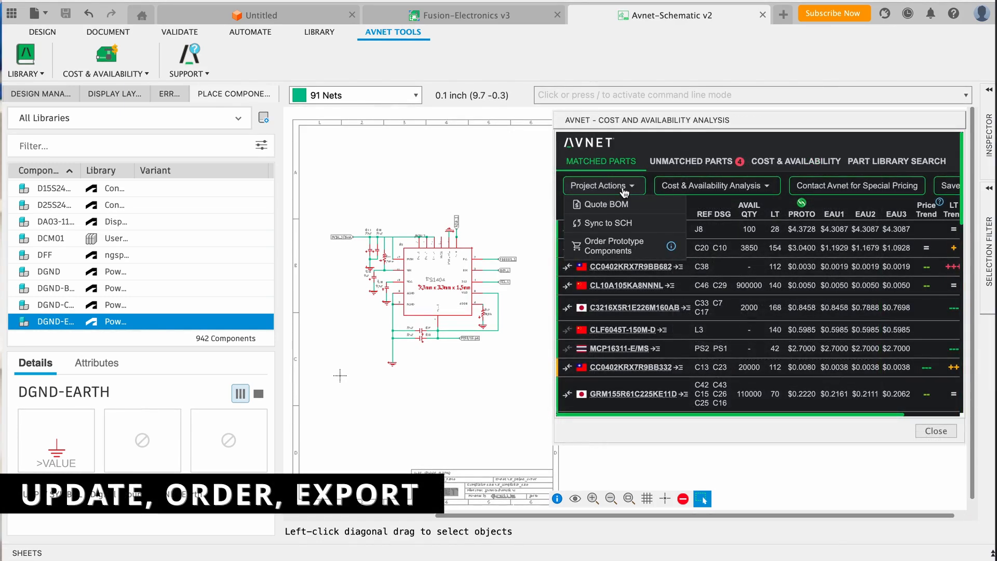
Order prototype components through the US Newark cart and save the BOM as CSV to Downloads
{"action": "left_click", "coordinate": [604, 223]}
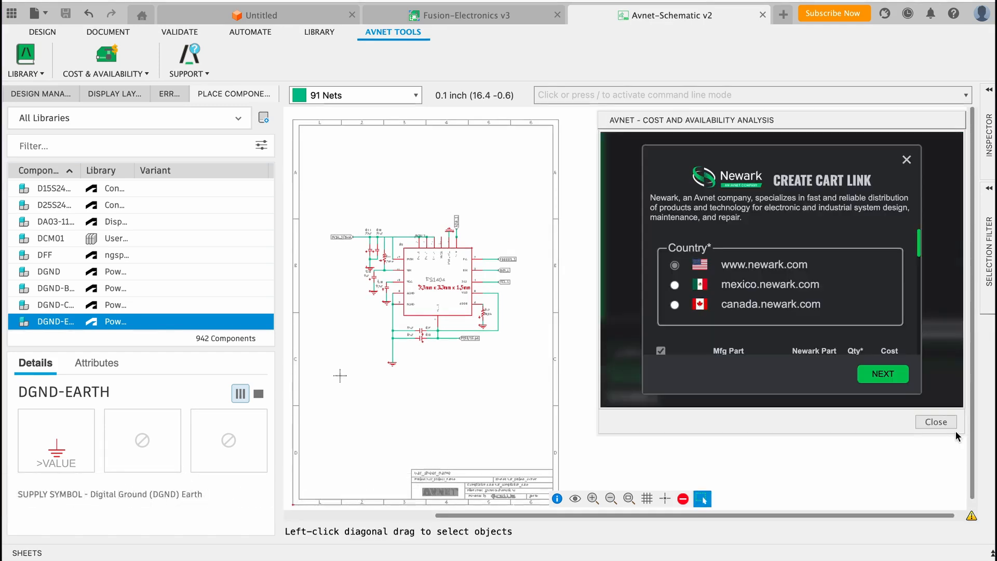
{"action": "left_click", "coordinate": [883, 373]}
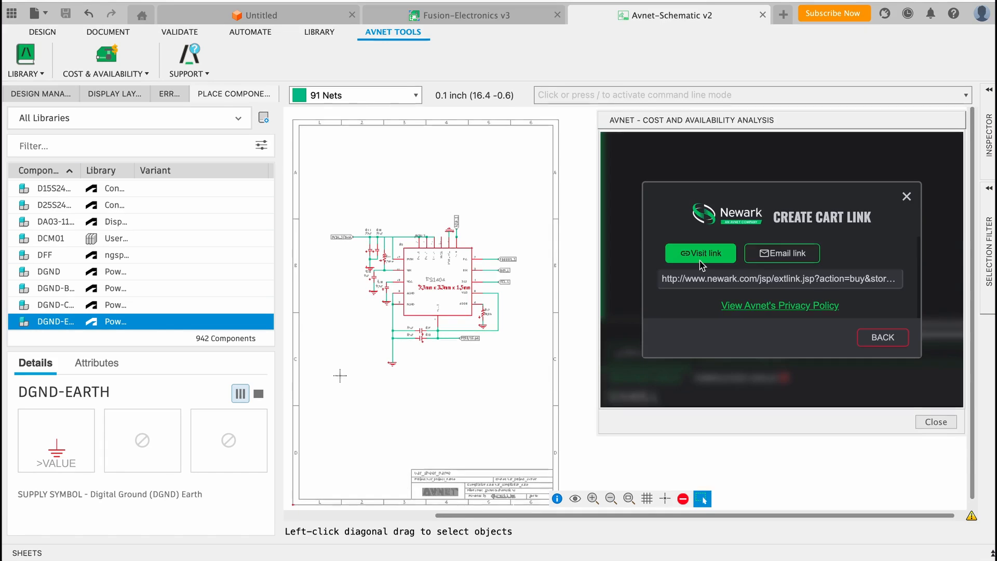
{"action": "left_click", "coordinate": [881, 336]}
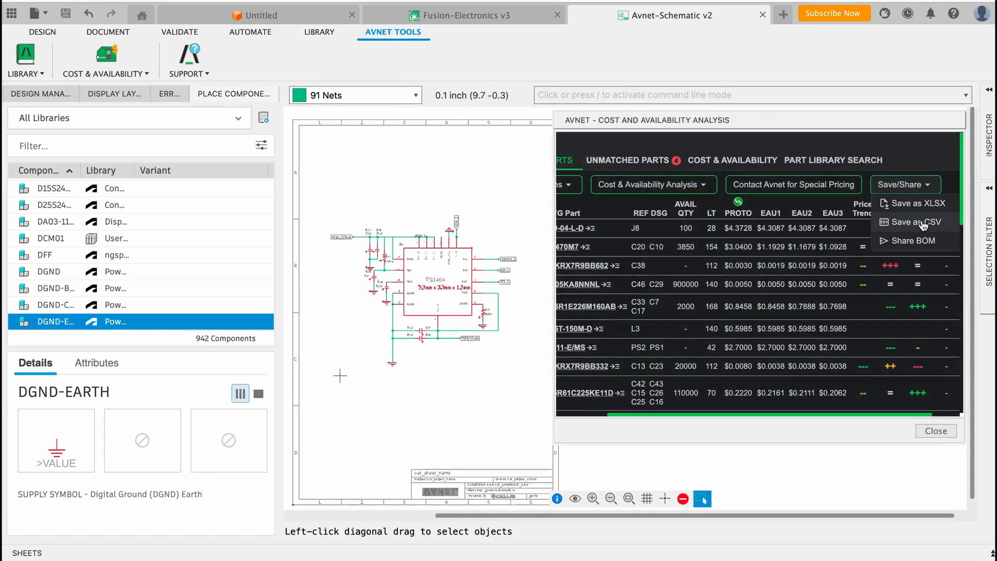
{"action": "left_click", "coordinate": [916, 221]}
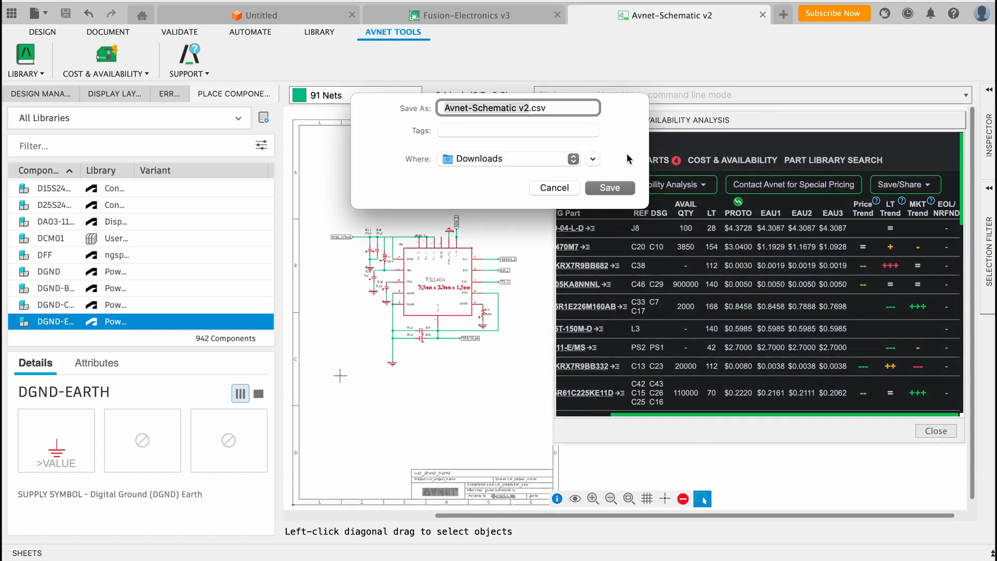
{"action": "left_click", "coordinate": [609, 188]}
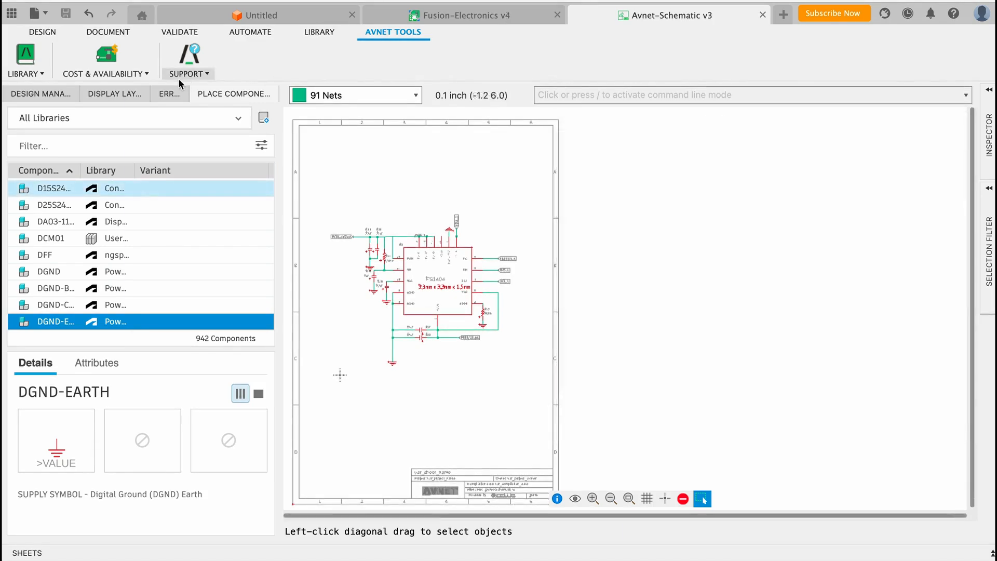
From Avnet Support > Contact, visit the hackster.io developer community
{"action": "left_click", "coordinate": [188, 60]}
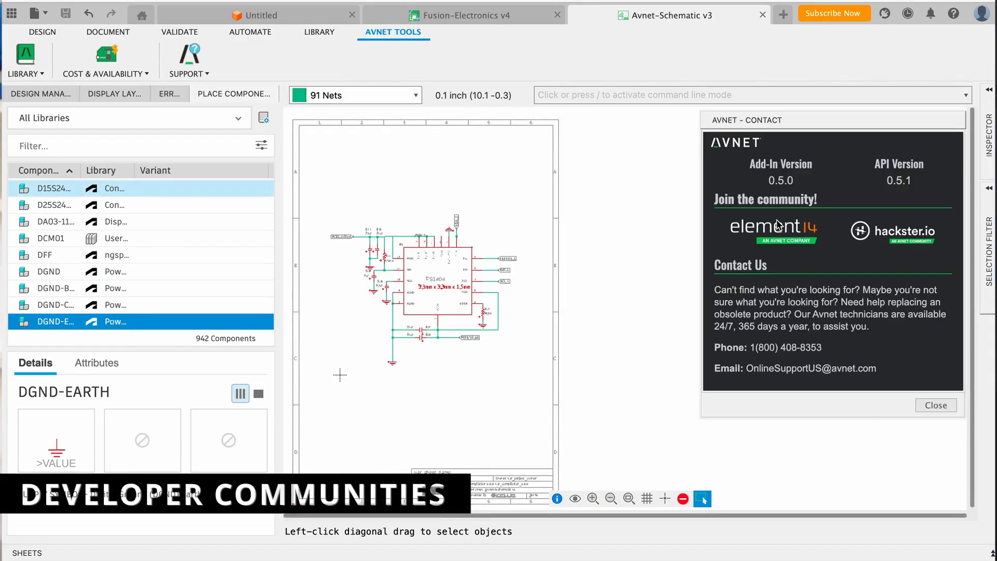
{"action": "left_click", "coordinate": [772, 227]}
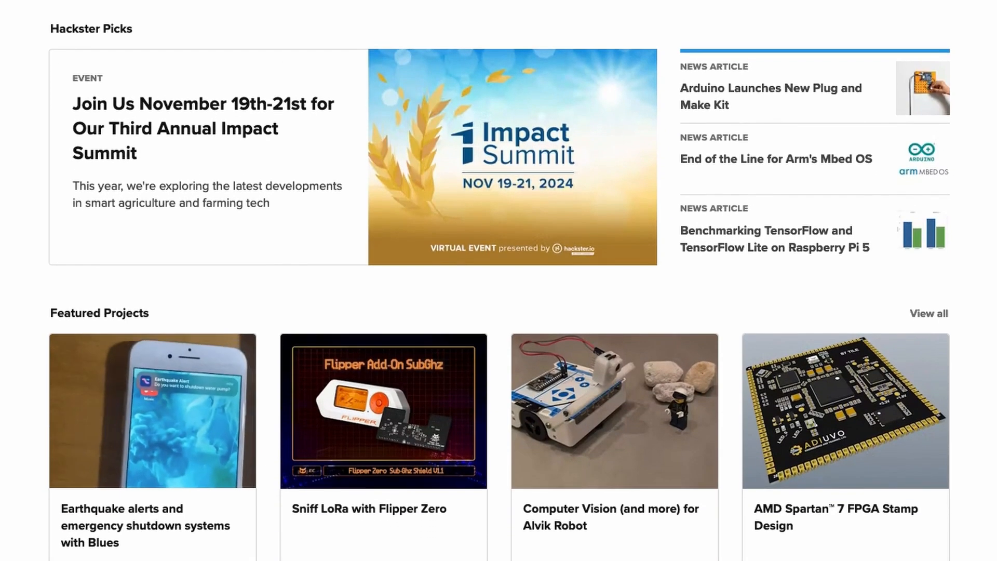
Go to the element14 community site and browse its welcome page and forums
{"action": "left_click", "coordinate": [348, 45]}
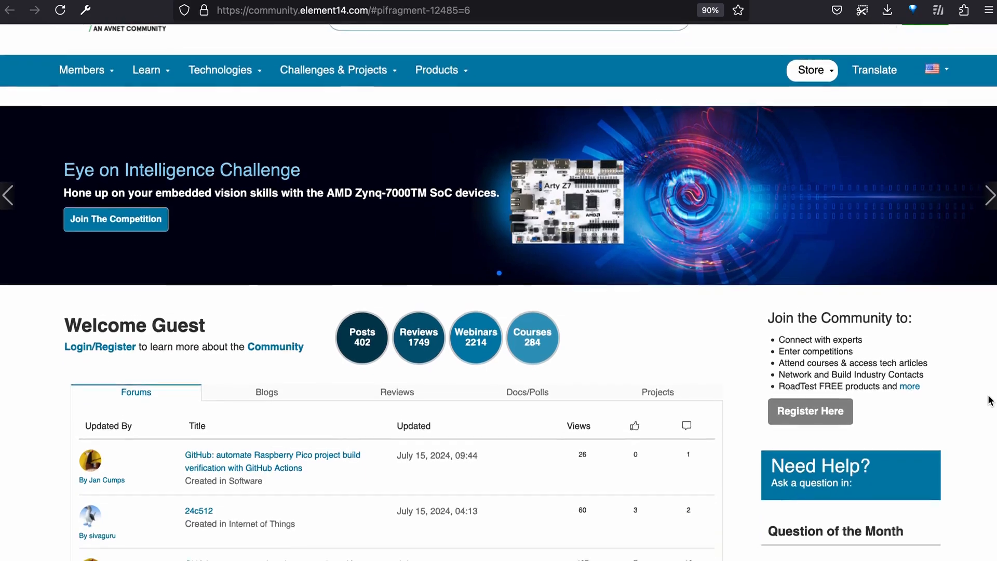
{"action": "scroll", "scroll_direction": "down", "scroll_amount": 3}
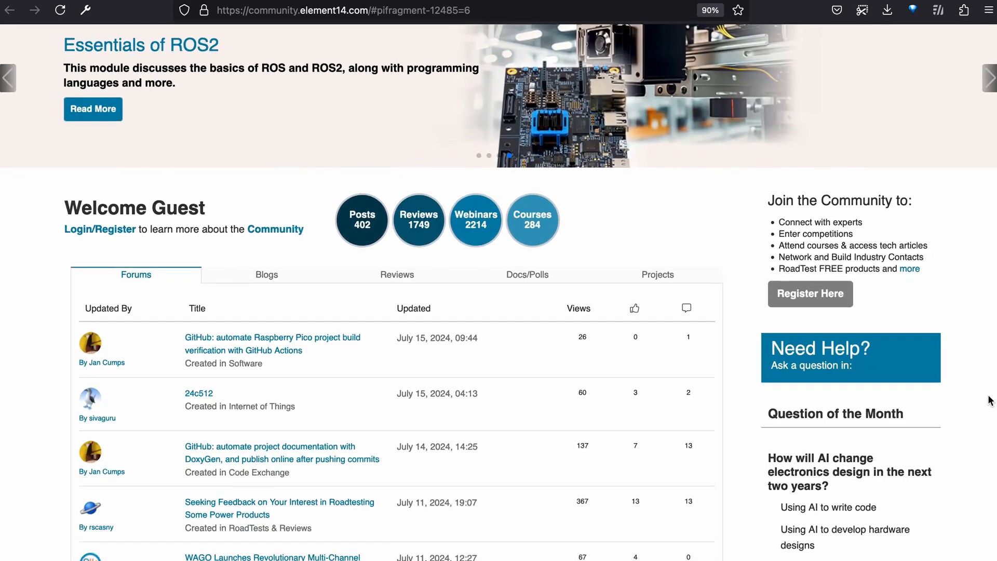